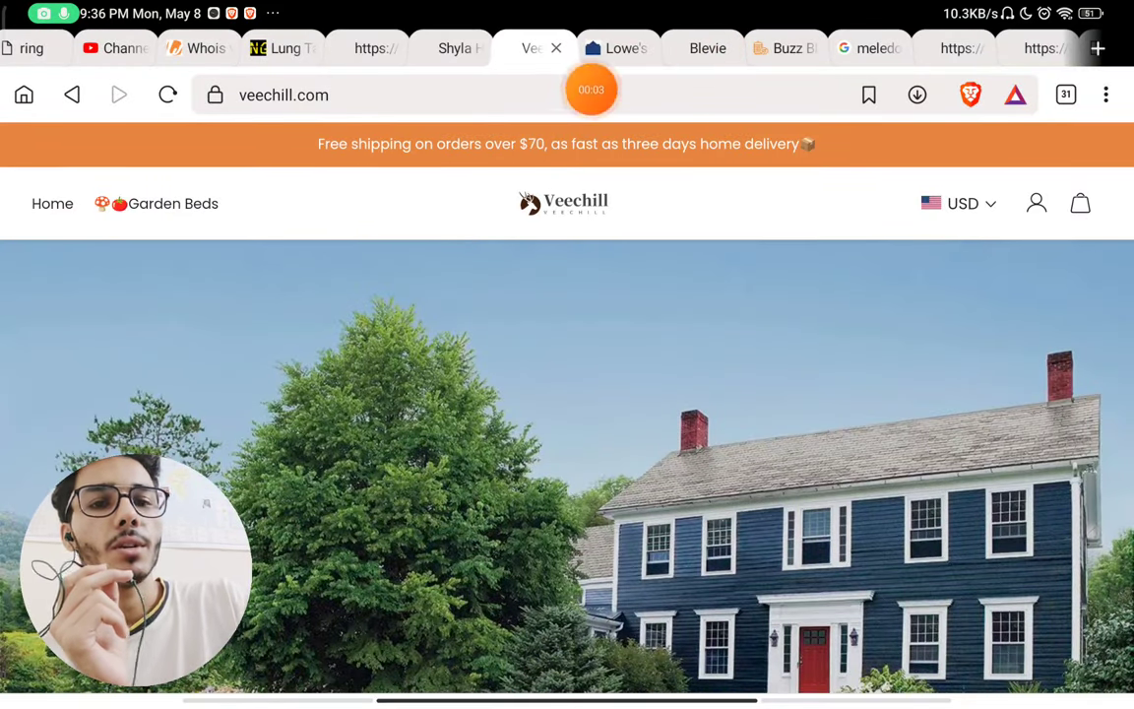
Step: Scroll down veechill.com's home page toward the Garden Beds product listing
scroll("down", 3)
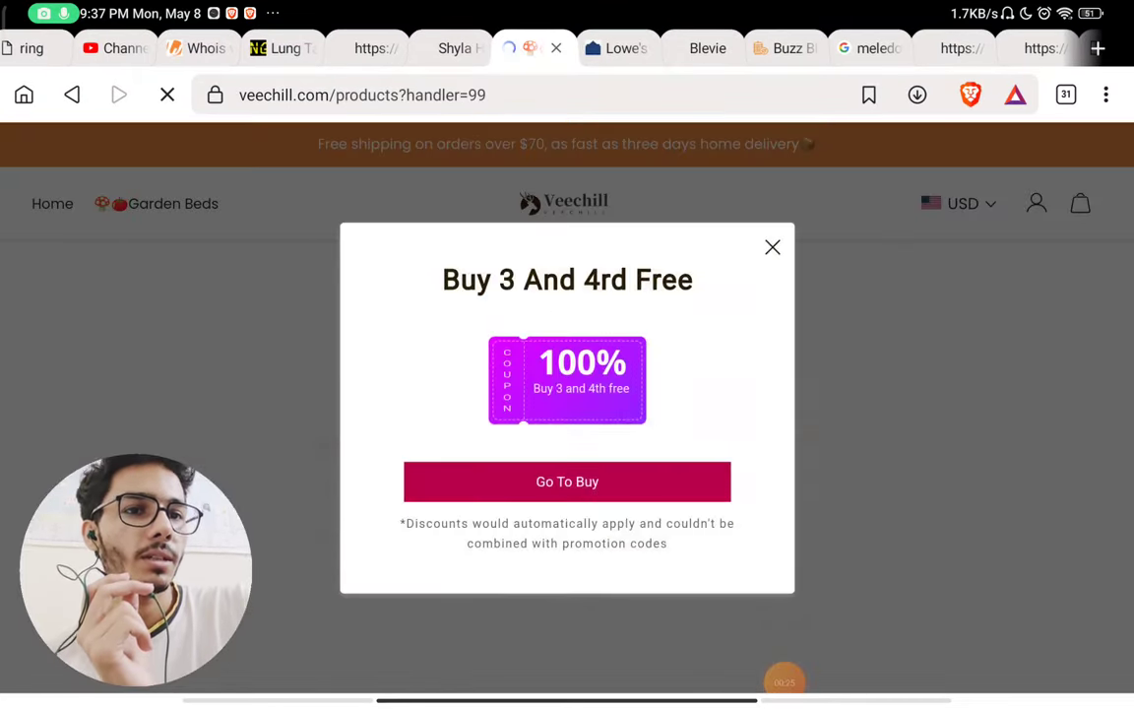
Step: Dismiss the 'Buy 3 And 4rd Free' popup and scroll the product grid toward About Us
left_click(772, 248)
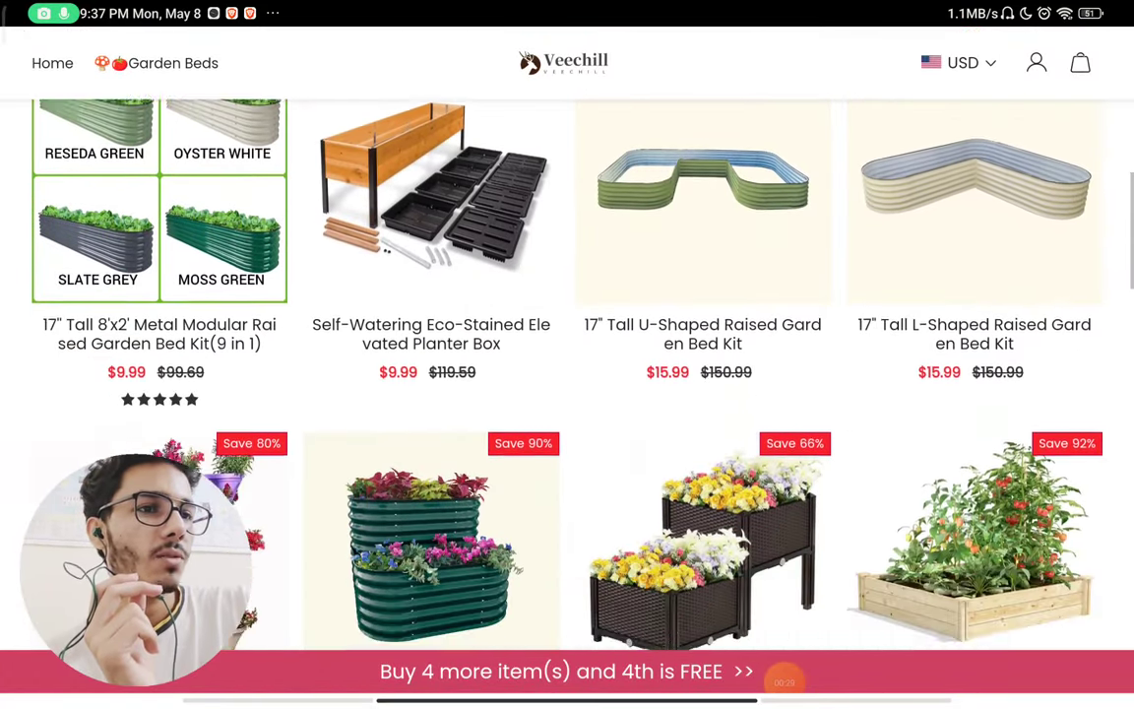
scroll("down", 3)
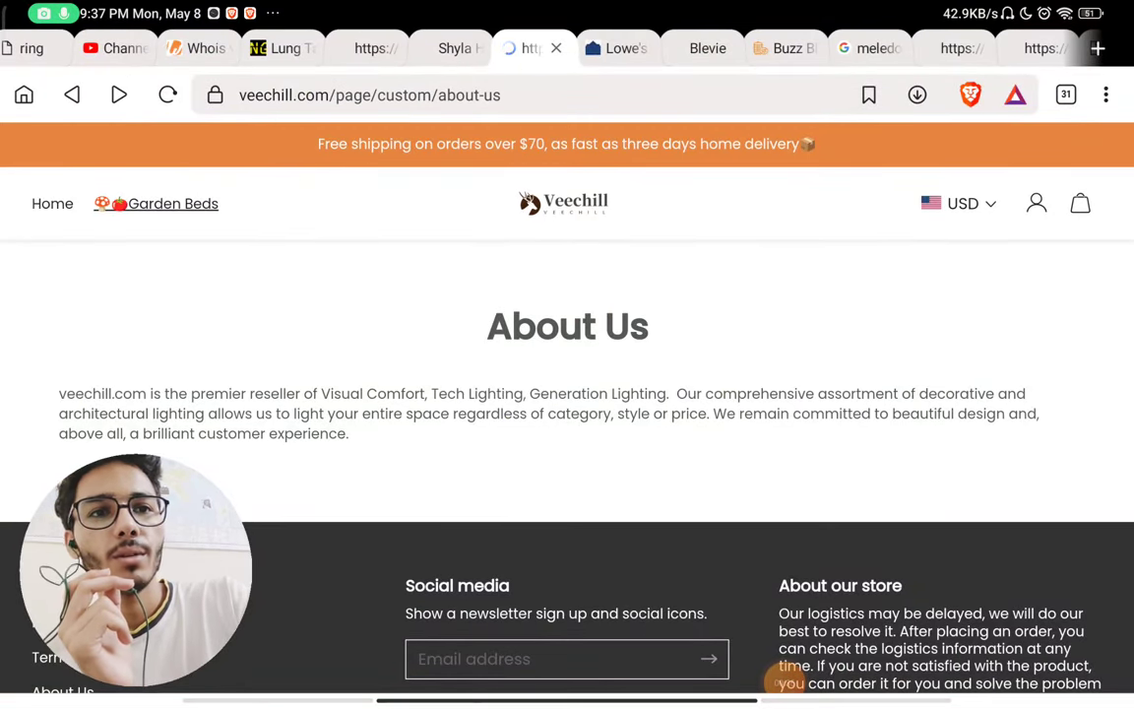
Step: Reach the About Us footer and go to veechill.com's Contact Us page
scroll("down", 3)
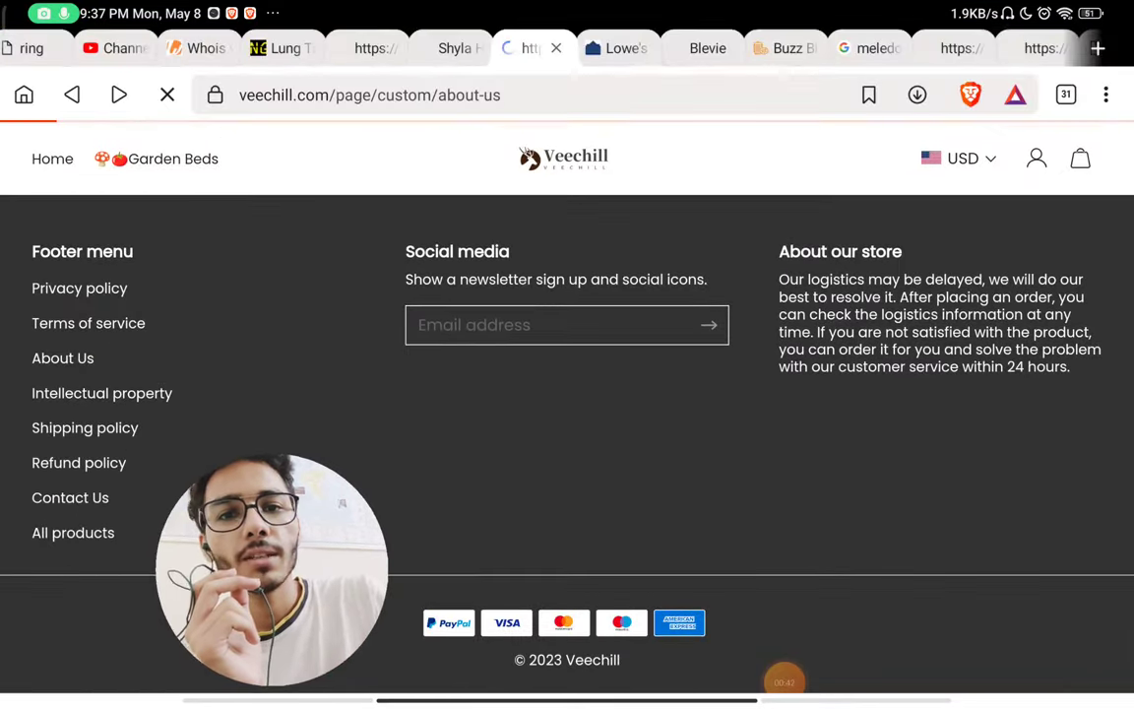
left_click(71, 496)
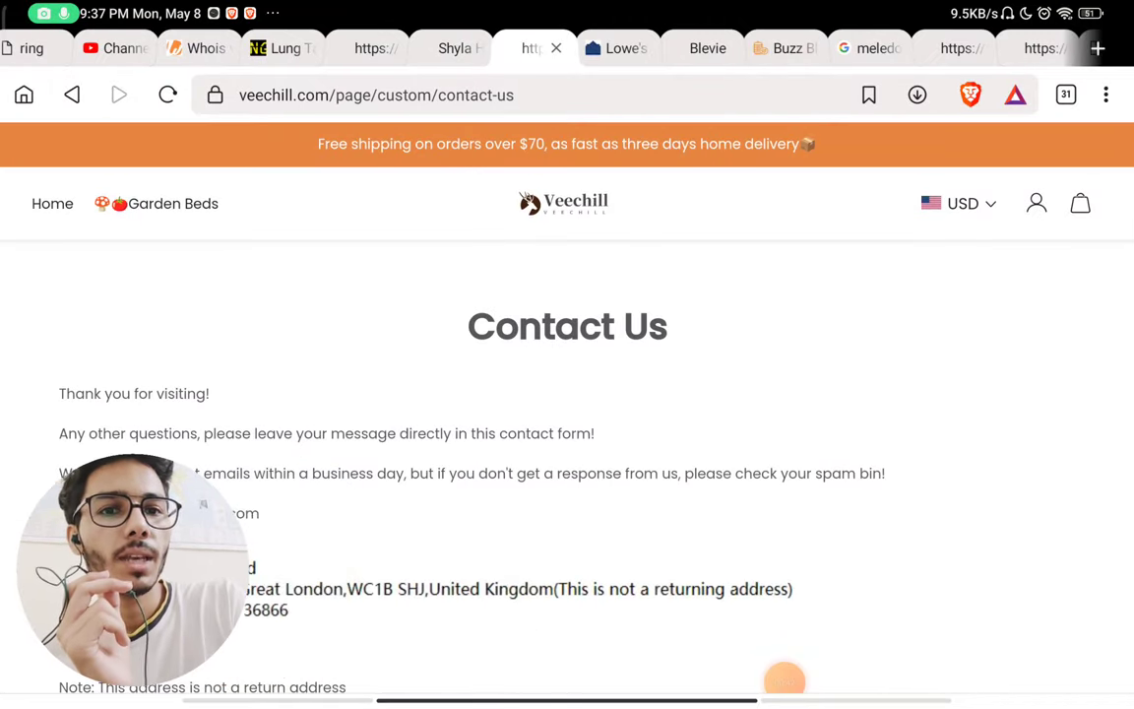
scroll("down", 3)
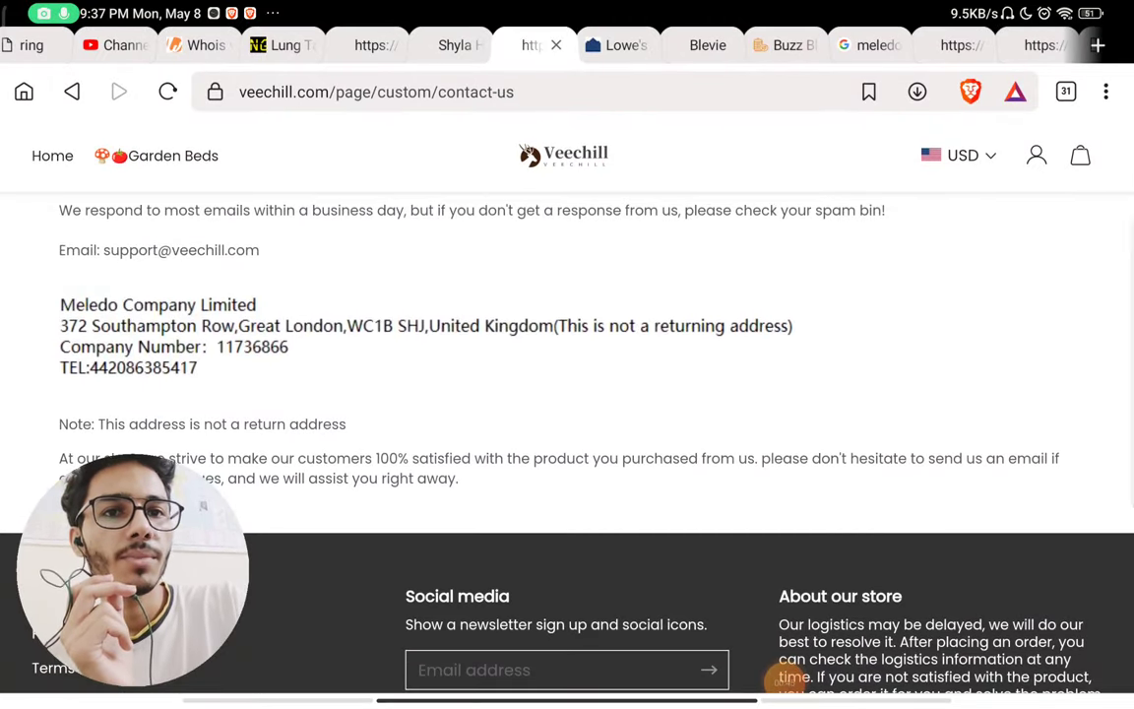
scroll("down", 3)
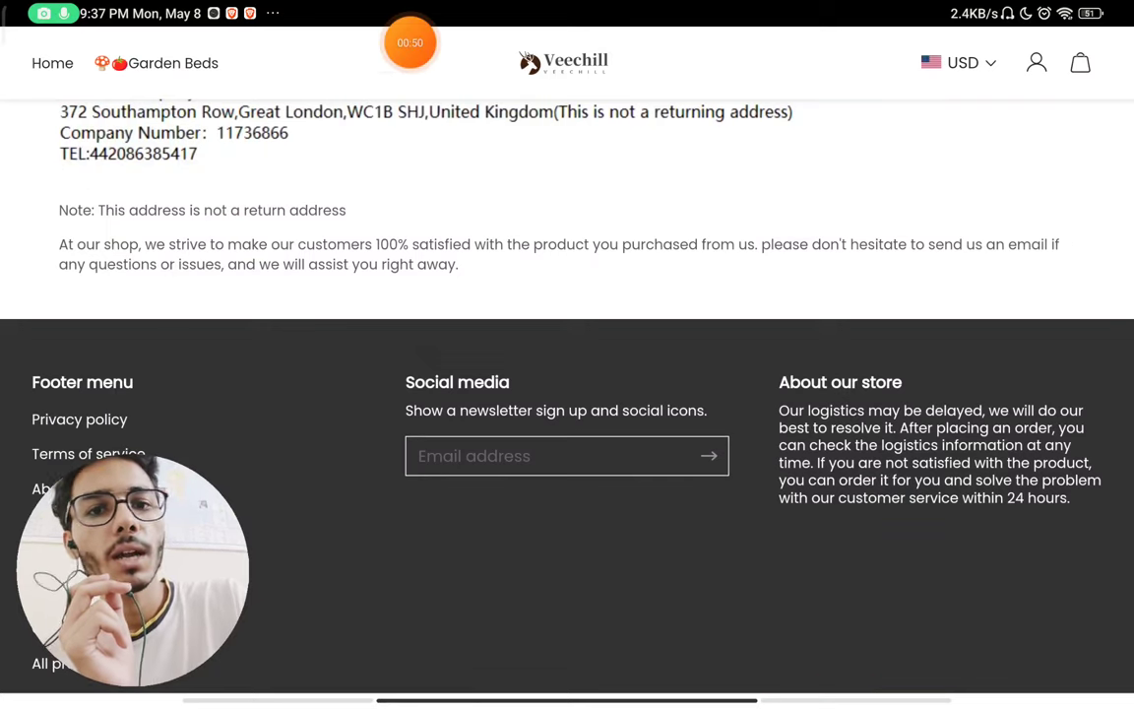
scroll("down", 3)
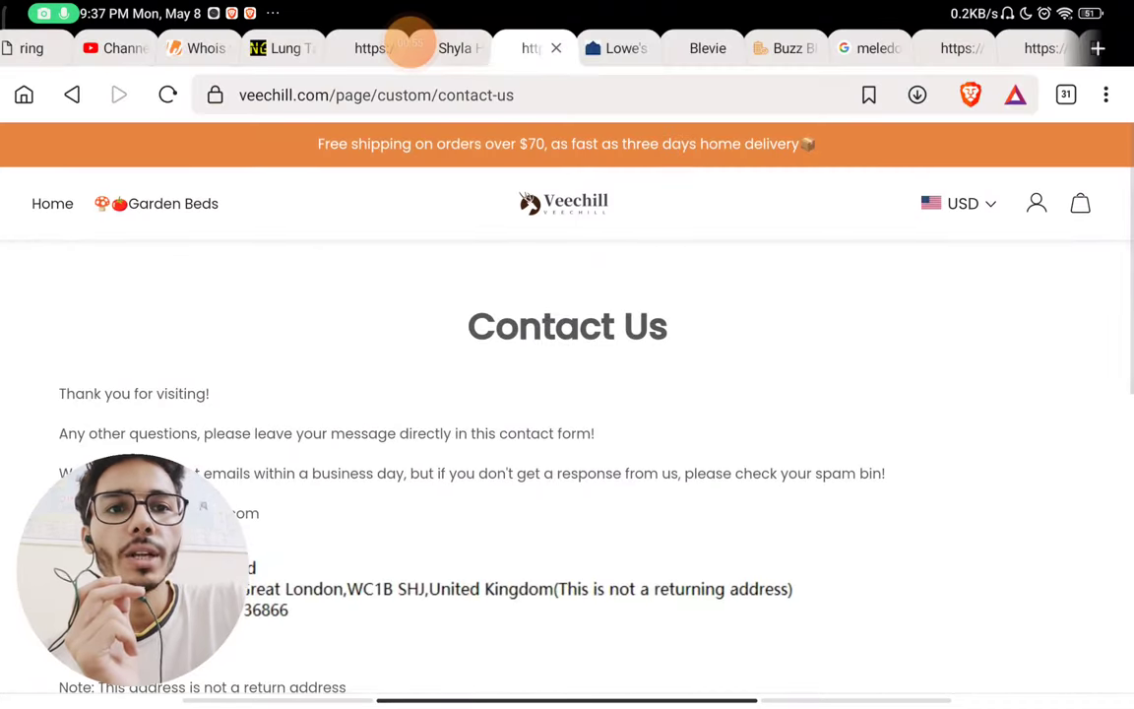
scroll("down", 3)
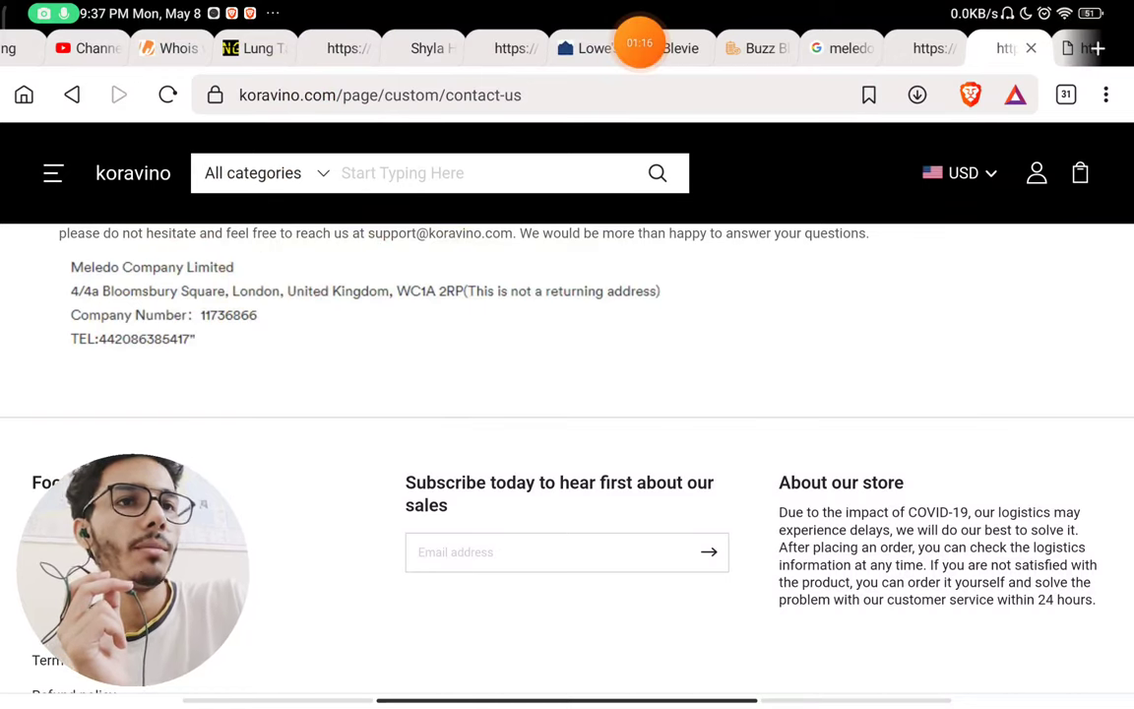
Step: Review talusian.com's contact details listing Meledo Company Limited, then return to veechill.com
left_click(508, 47)
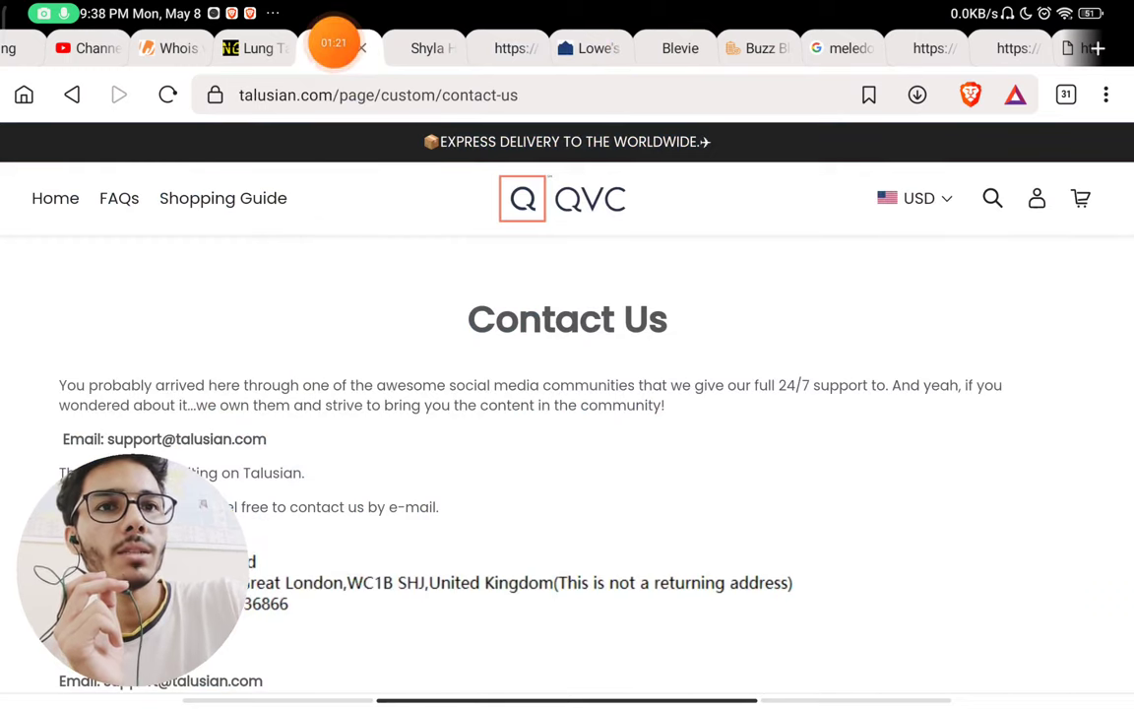
scroll("down", 3)
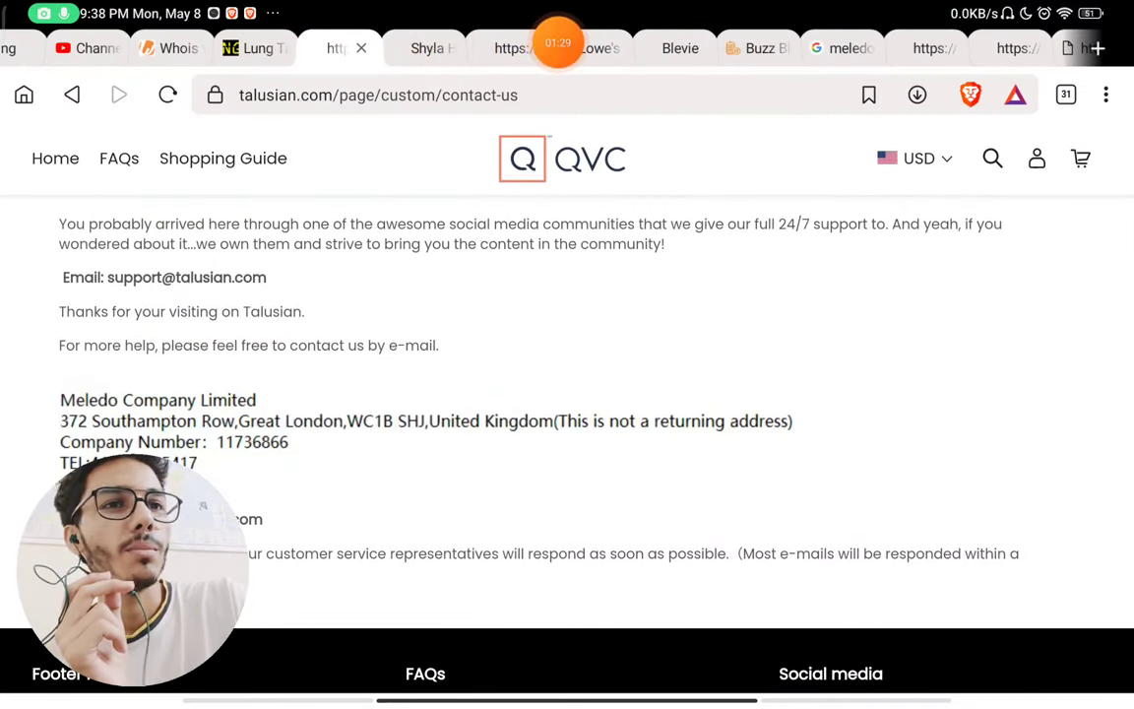
left_click(504, 47)
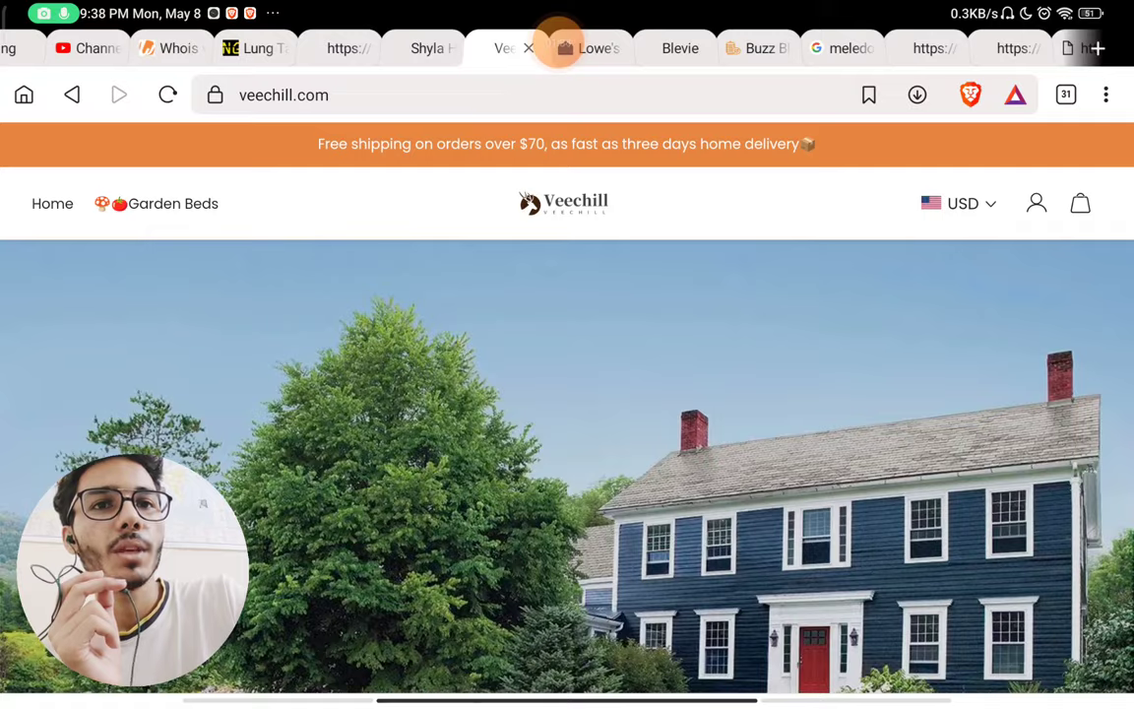
Step: View veechill.com's WHOIS record on whois.com, registered via NameSilo 2023-01-02
left_click(169, 47)
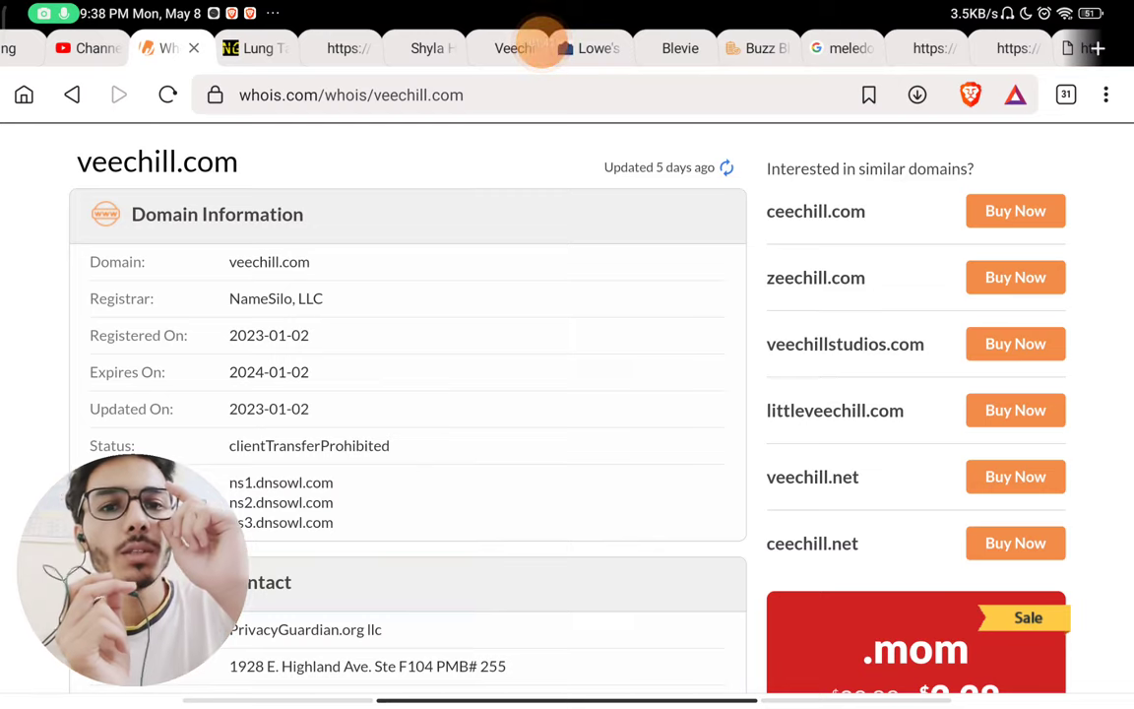
left_click(539, 43)
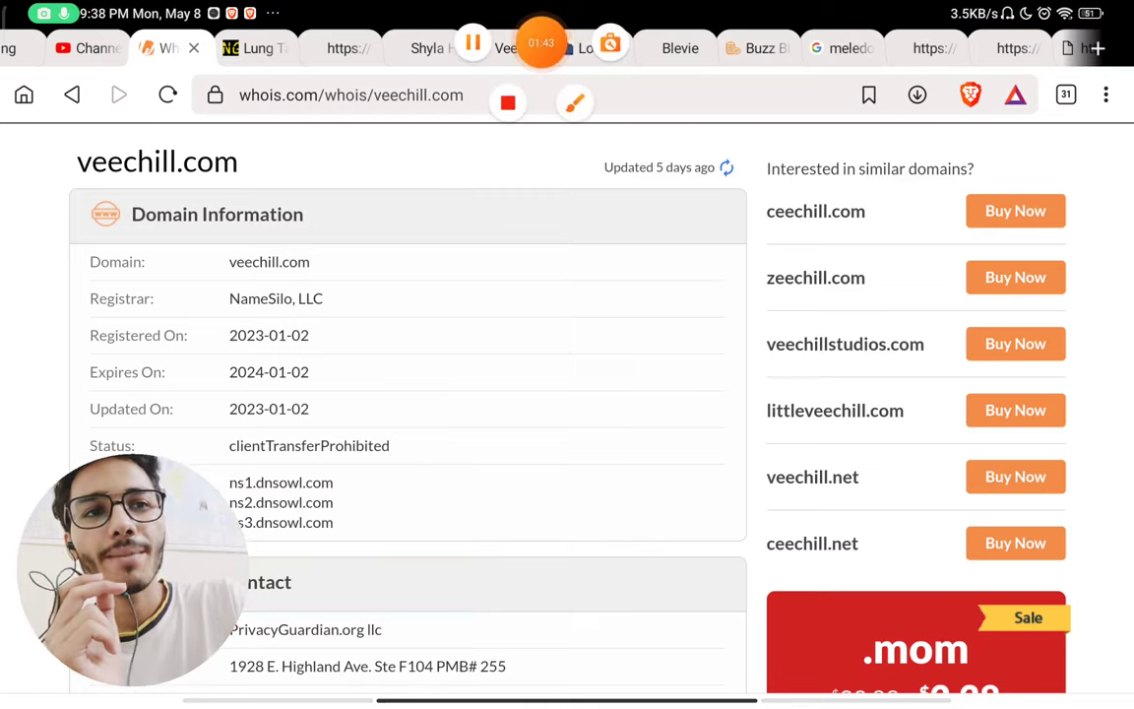